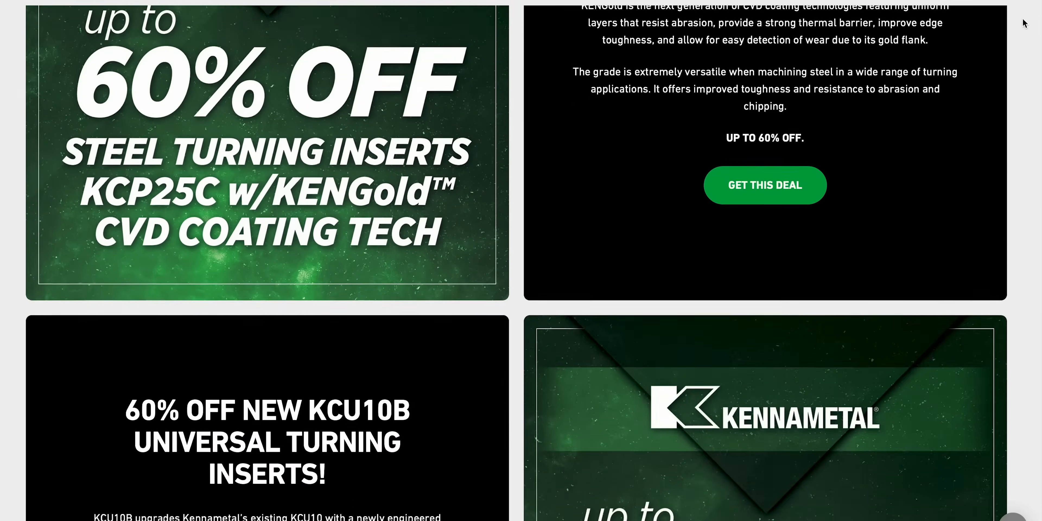
scroll("down", 3)
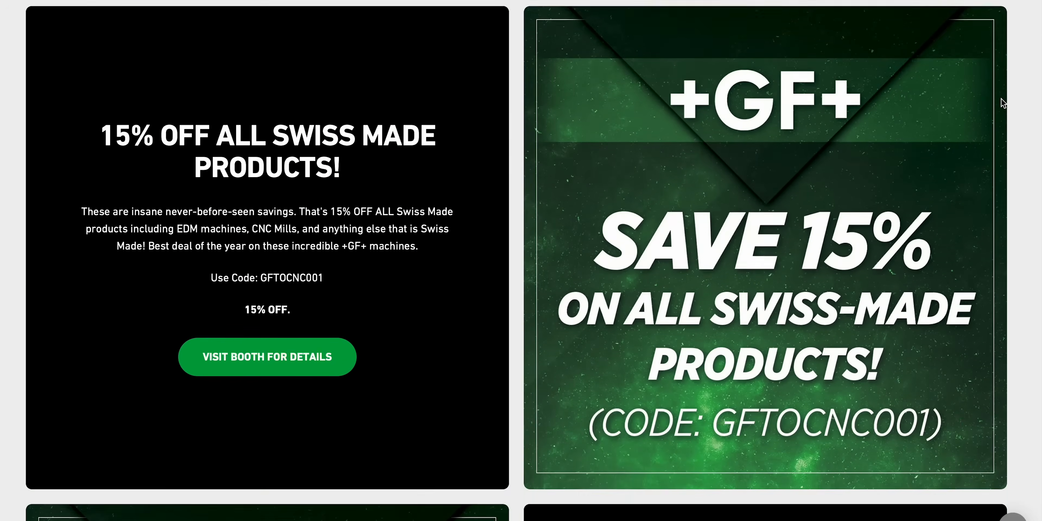